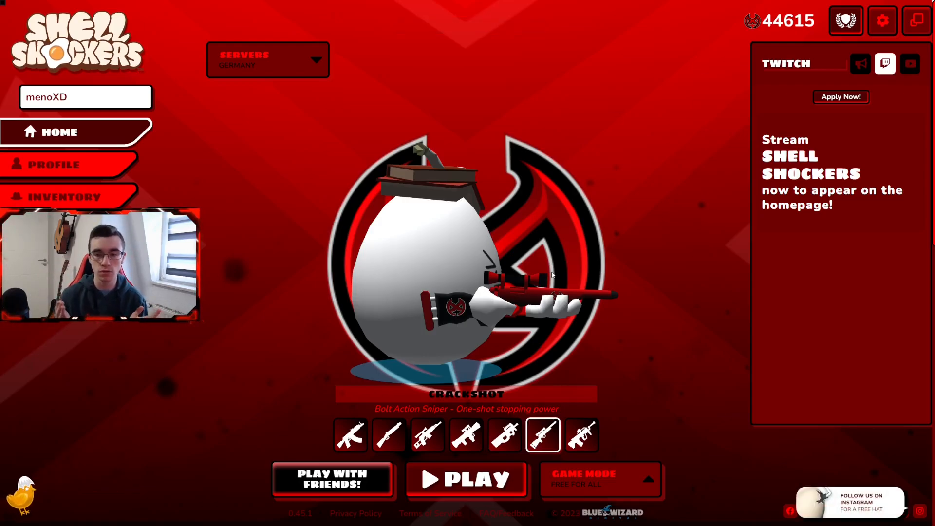
- Switch the right panel to latest news and open the Twitch Drops announcement
{"action": "left_click", "coordinate": [859, 64]}
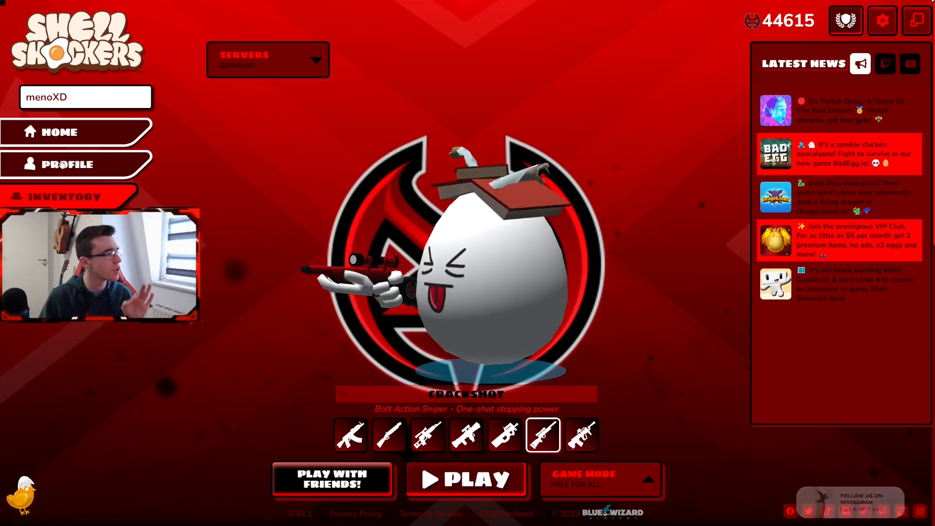
{"action": "left_click", "coordinate": [67, 164]}
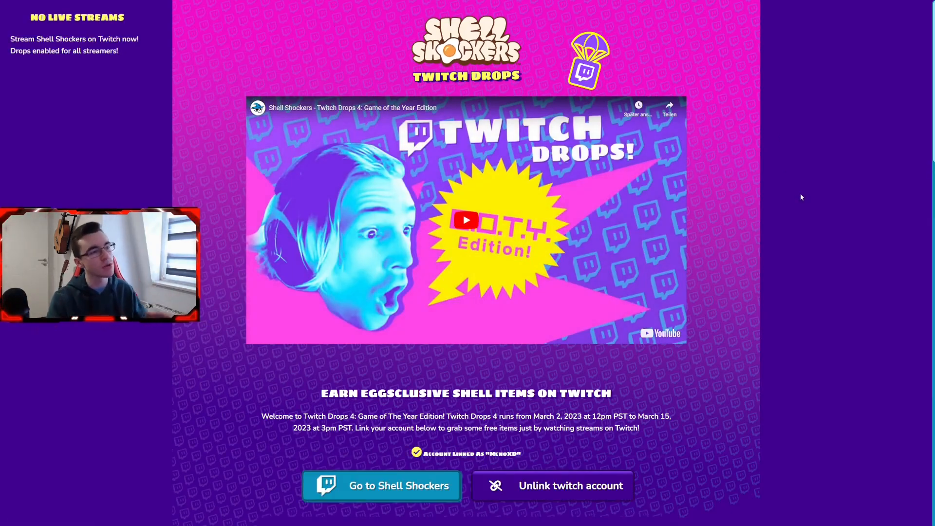
- Scroll to confirm the linked Twitch account, then return to the Shell Shockers tab
{"action": "scroll", "scroll_direction": "down", "scroll_amount": 3}
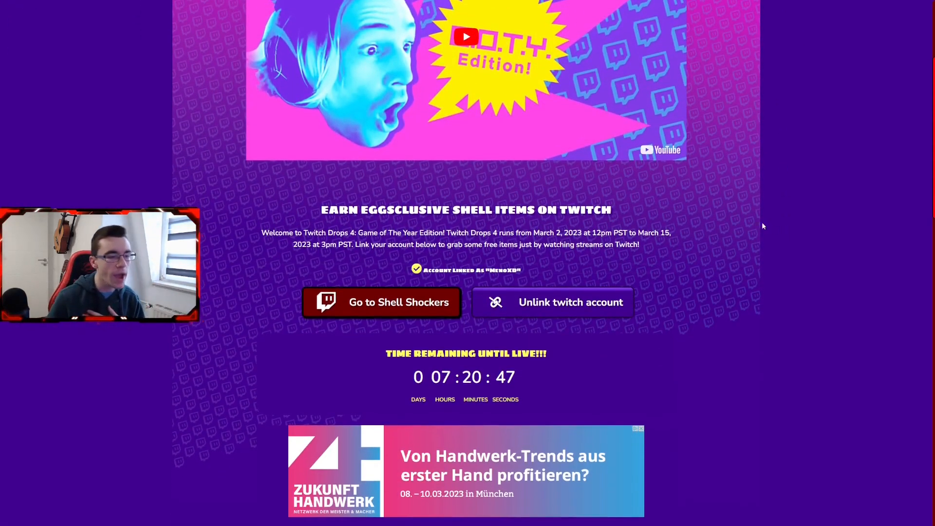
{"action": "mouse_move", "coordinate": [552, 302]}
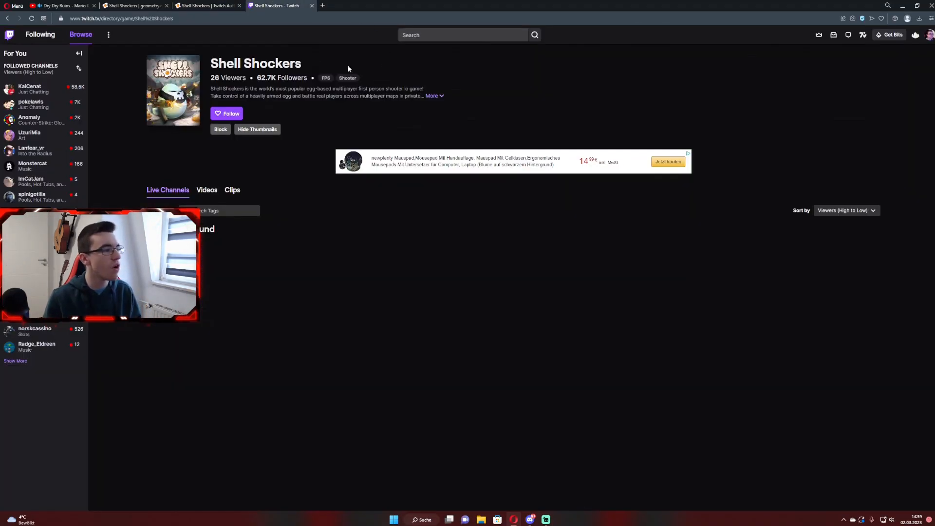
{"action": "left_click", "coordinate": [134, 5]}
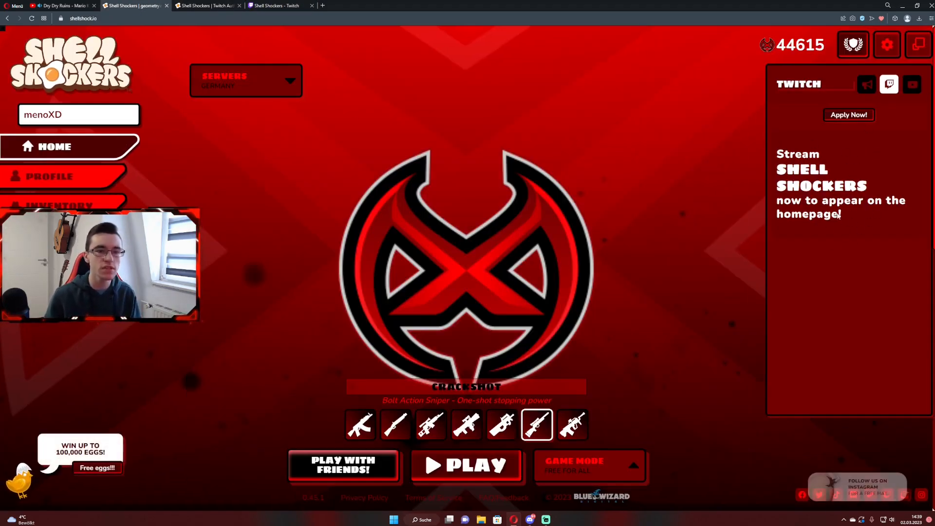
- View Shell Shockers' latest news, then switch to the Twitch Shell Shockers category
{"action": "left_click", "coordinate": [866, 84]}
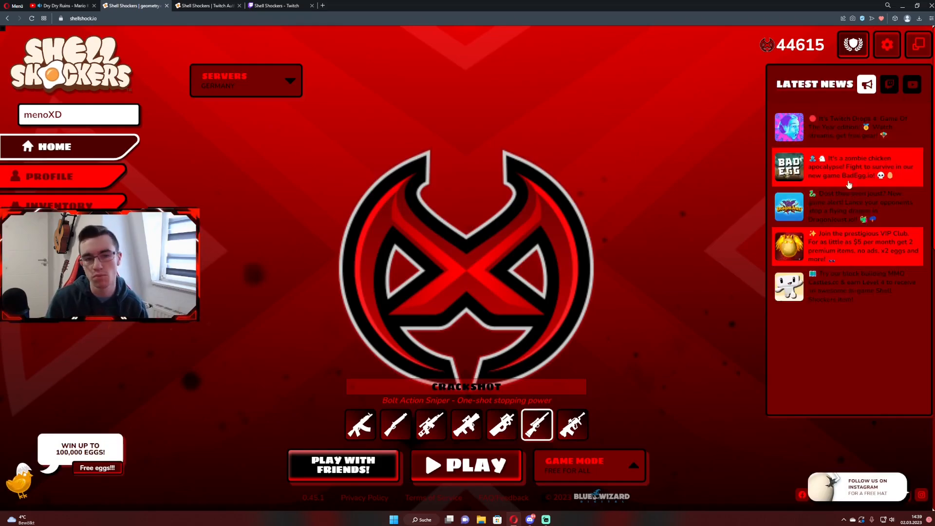
{"action": "left_click", "coordinate": [888, 85]}
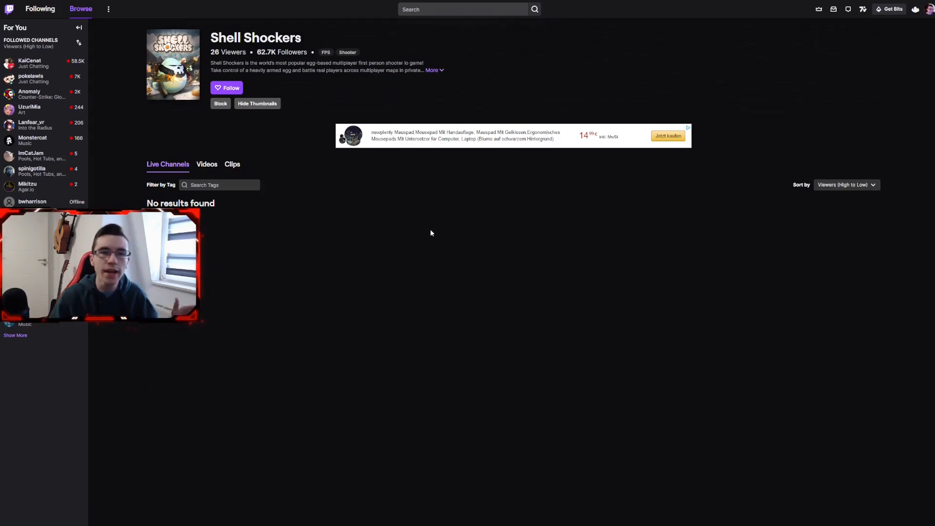
- Review claimed Shell Shockers items in Twitch Drops & Rewards, then open the game's player profile
{"action": "key", "text": "F11"}
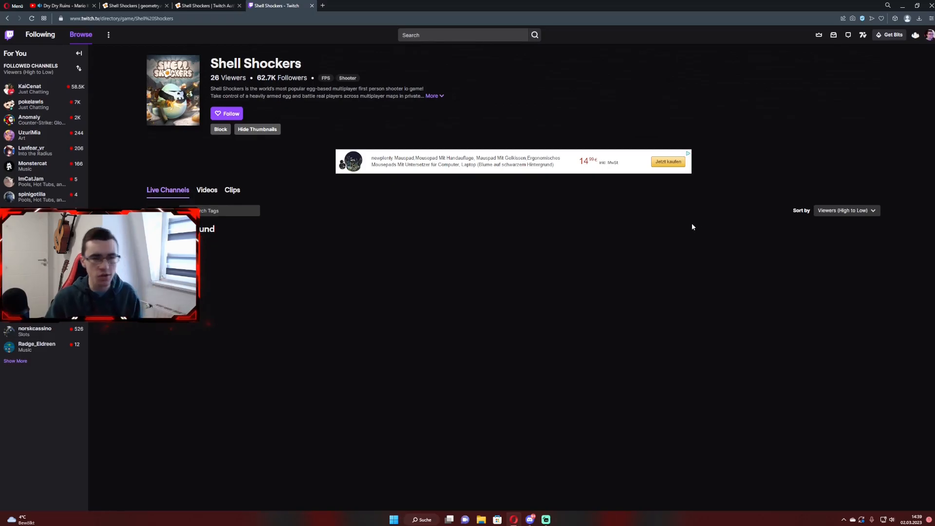
{"action": "left_click", "coordinate": [929, 35]}
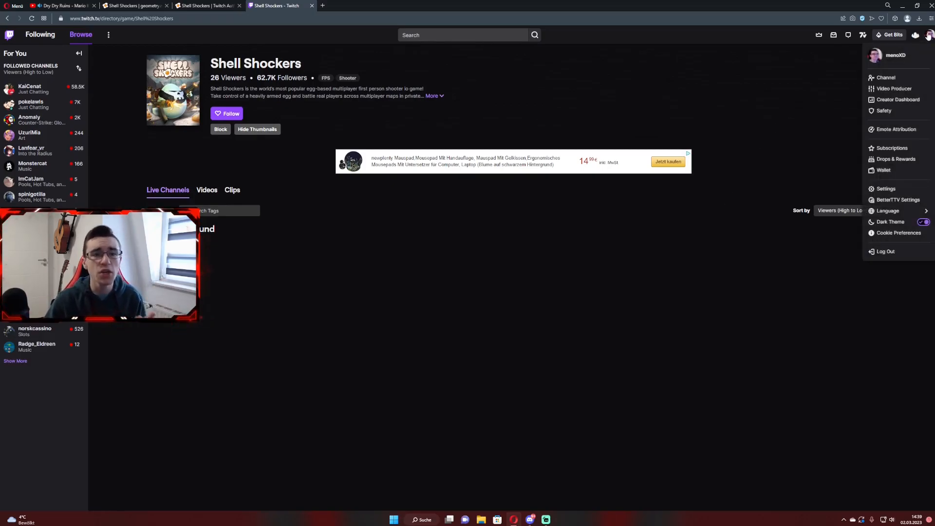
{"action": "left_click", "coordinate": [897, 159]}
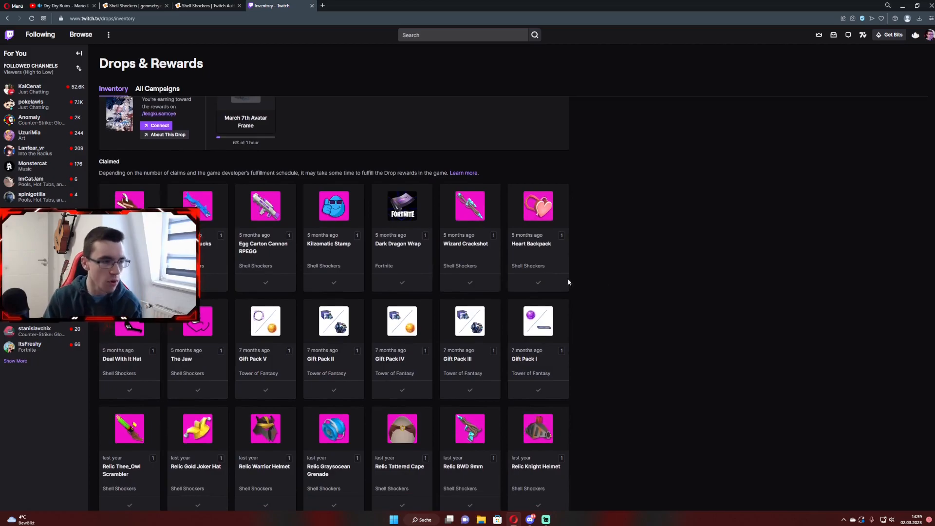
{"action": "scroll", "scroll_direction": "down", "scroll_amount": 3}
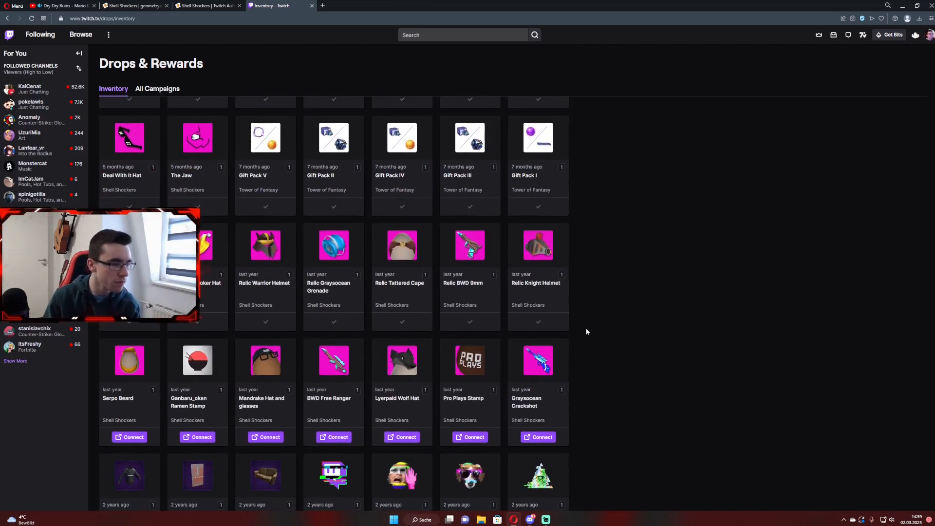
{"action": "mouse_move", "coordinate": [646, 338]}
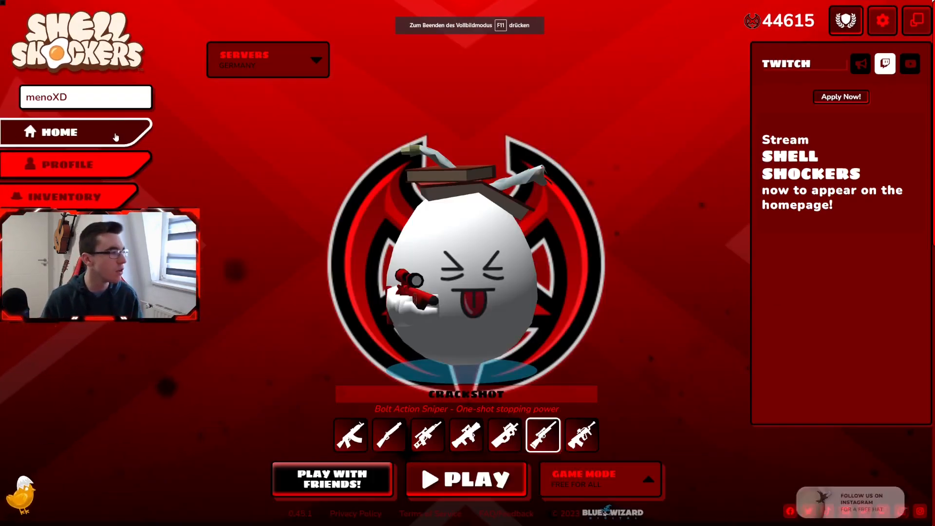
{"action": "left_click", "coordinate": [68, 164]}
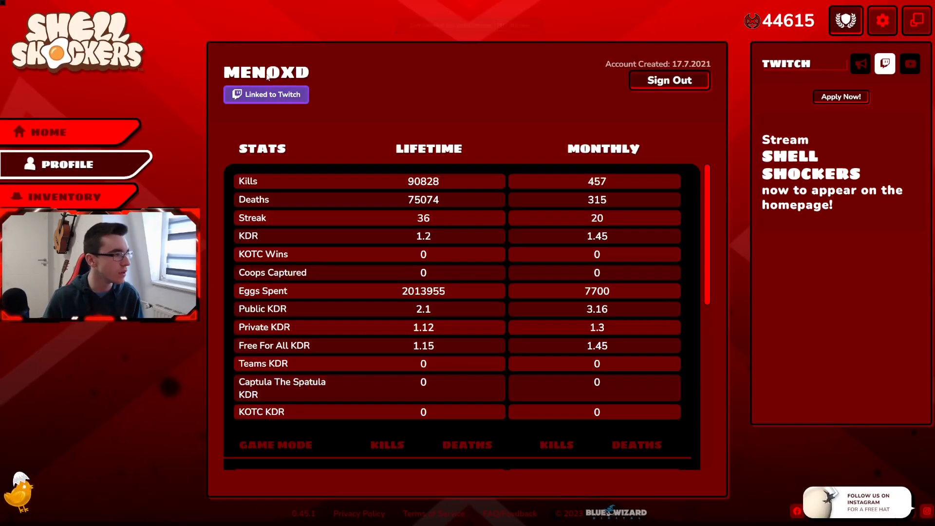